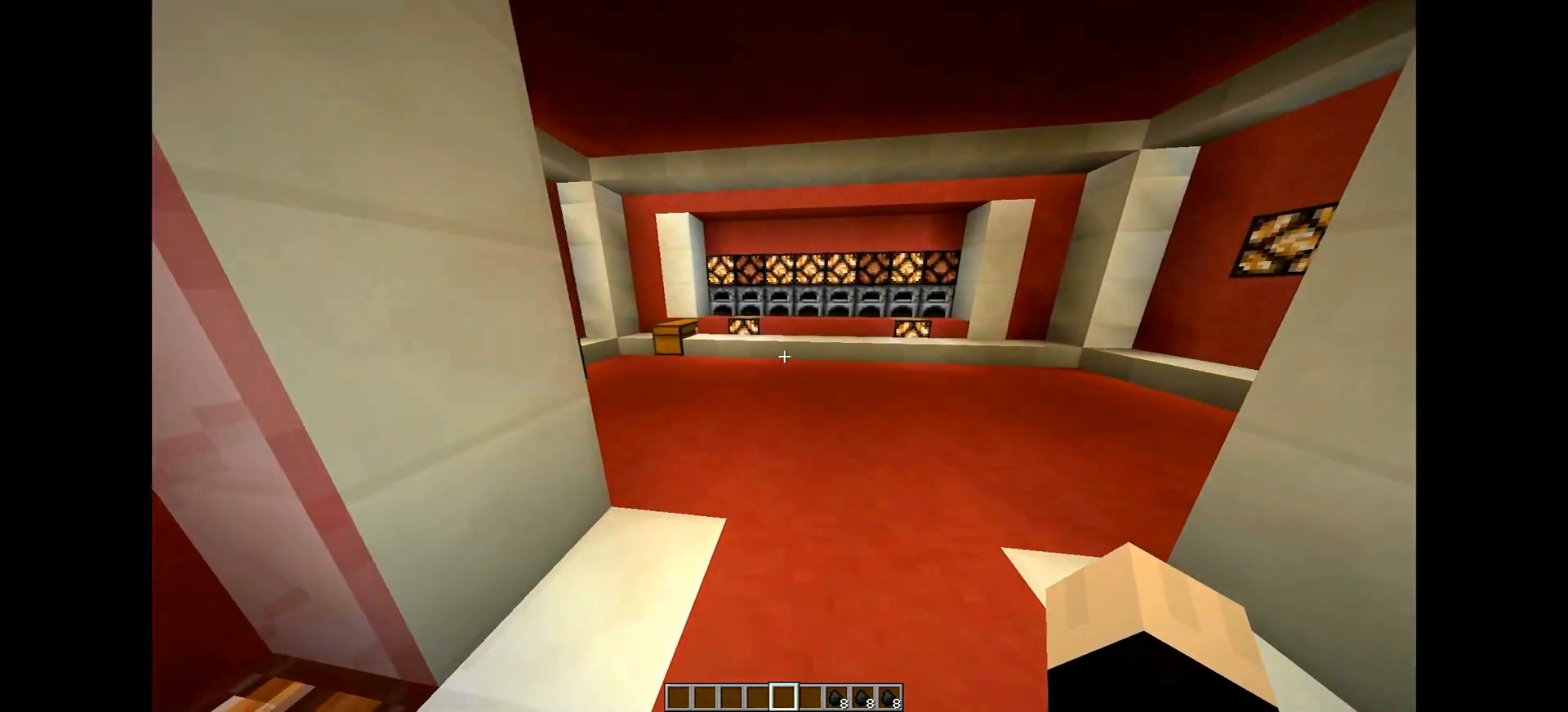
mouse_move(784, 356)
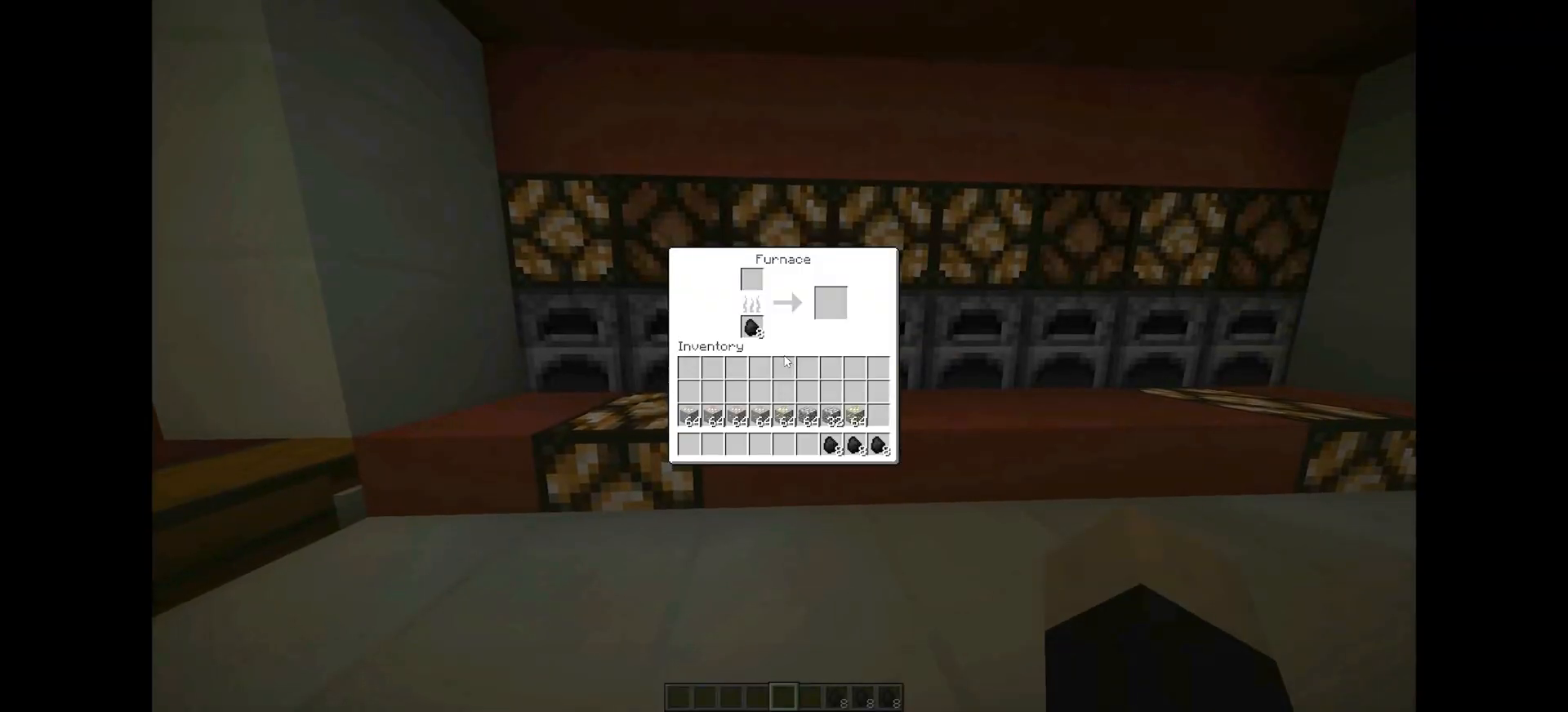
- Inspect two furnaces in the row, emptying one furnace's fuel slot of coal
key("Escape")
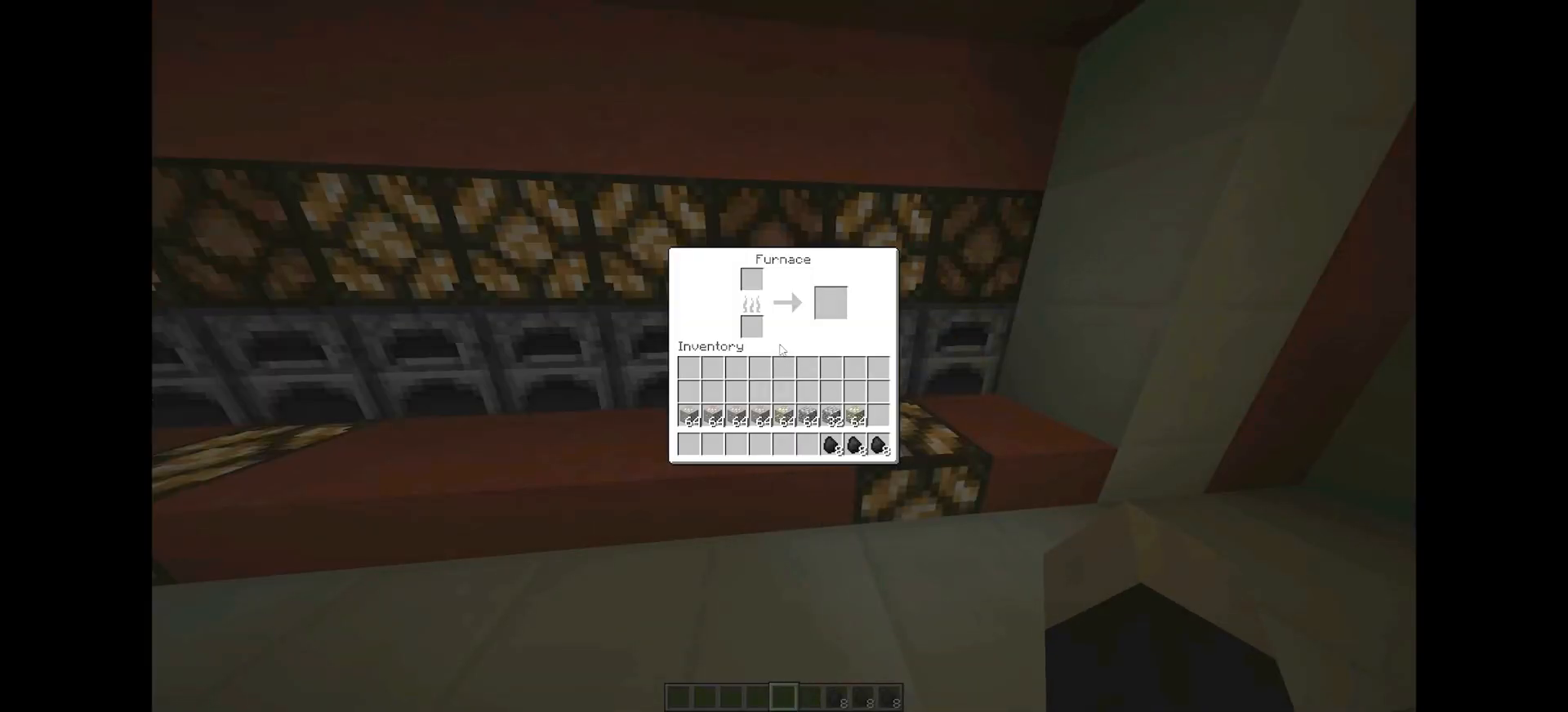
key("Escape")
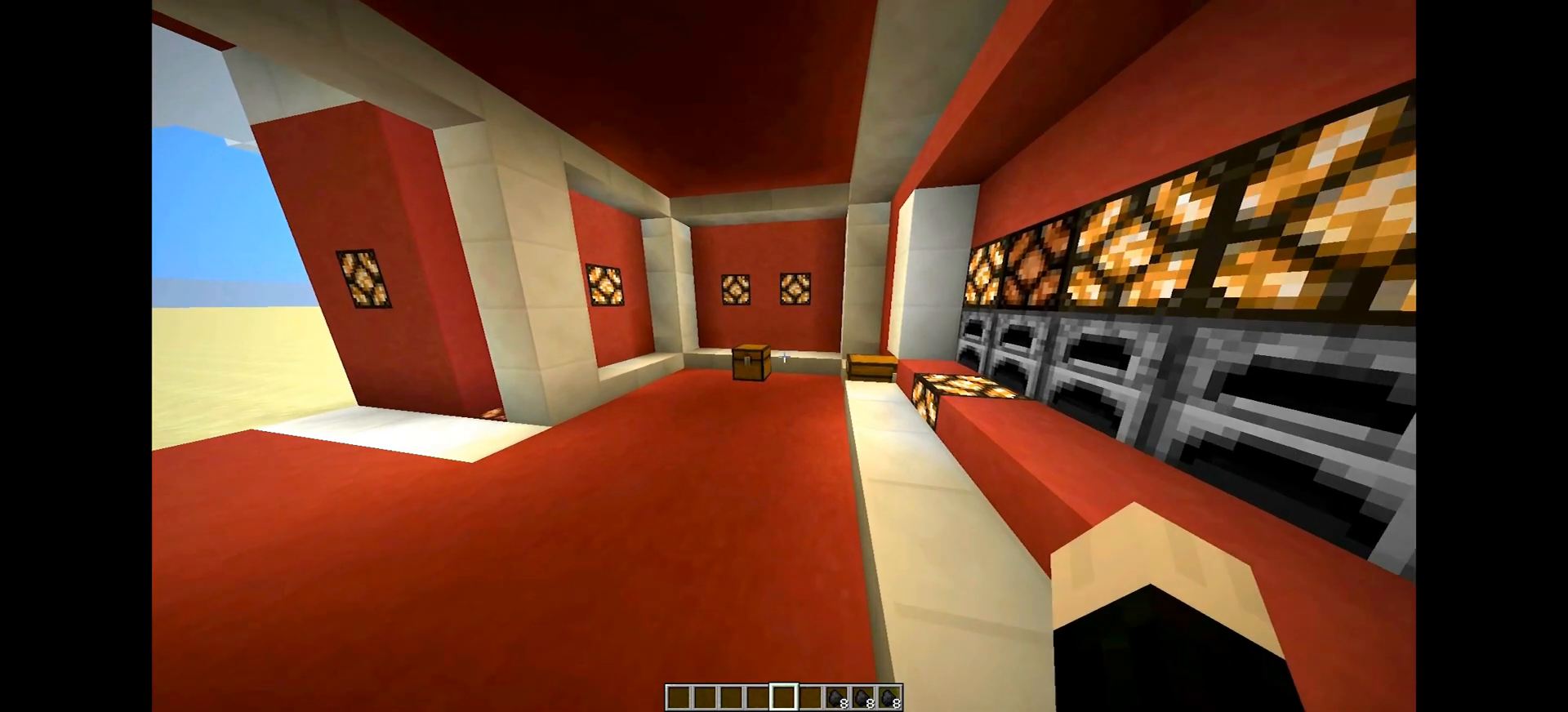
mouse_move(784, 356)
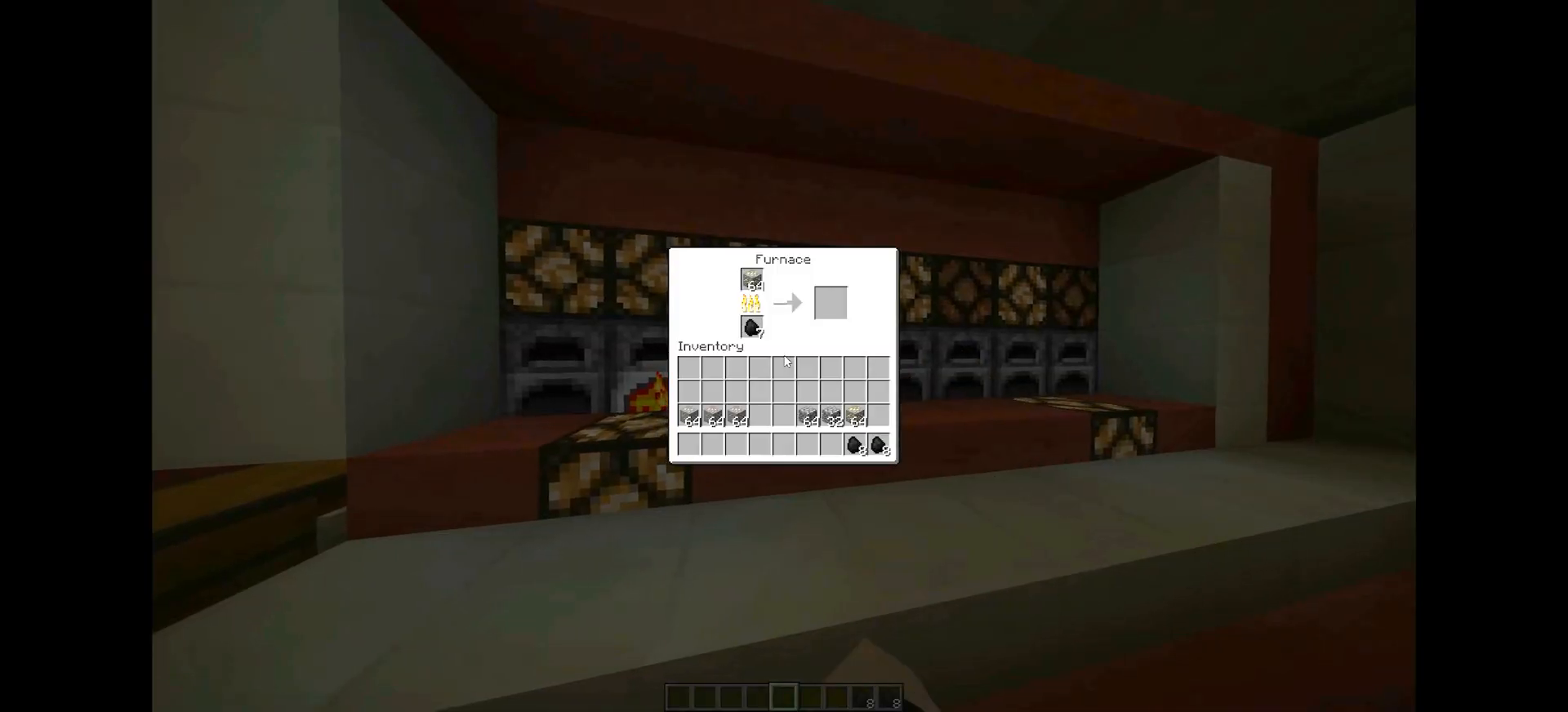
- Load a furnace with a stack of iron ore and coal fuel so it starts burning
key("Escape")
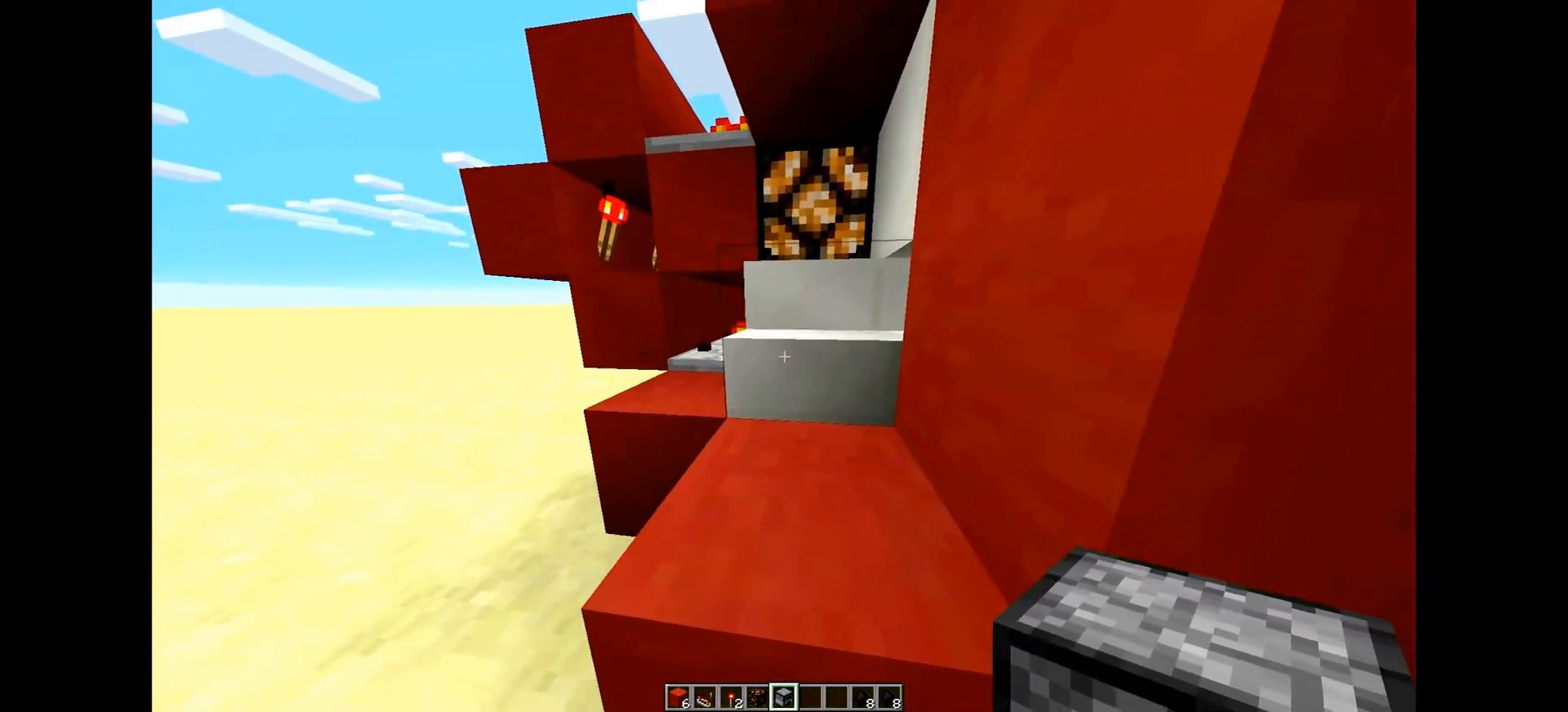
mouse_move(784, 356)
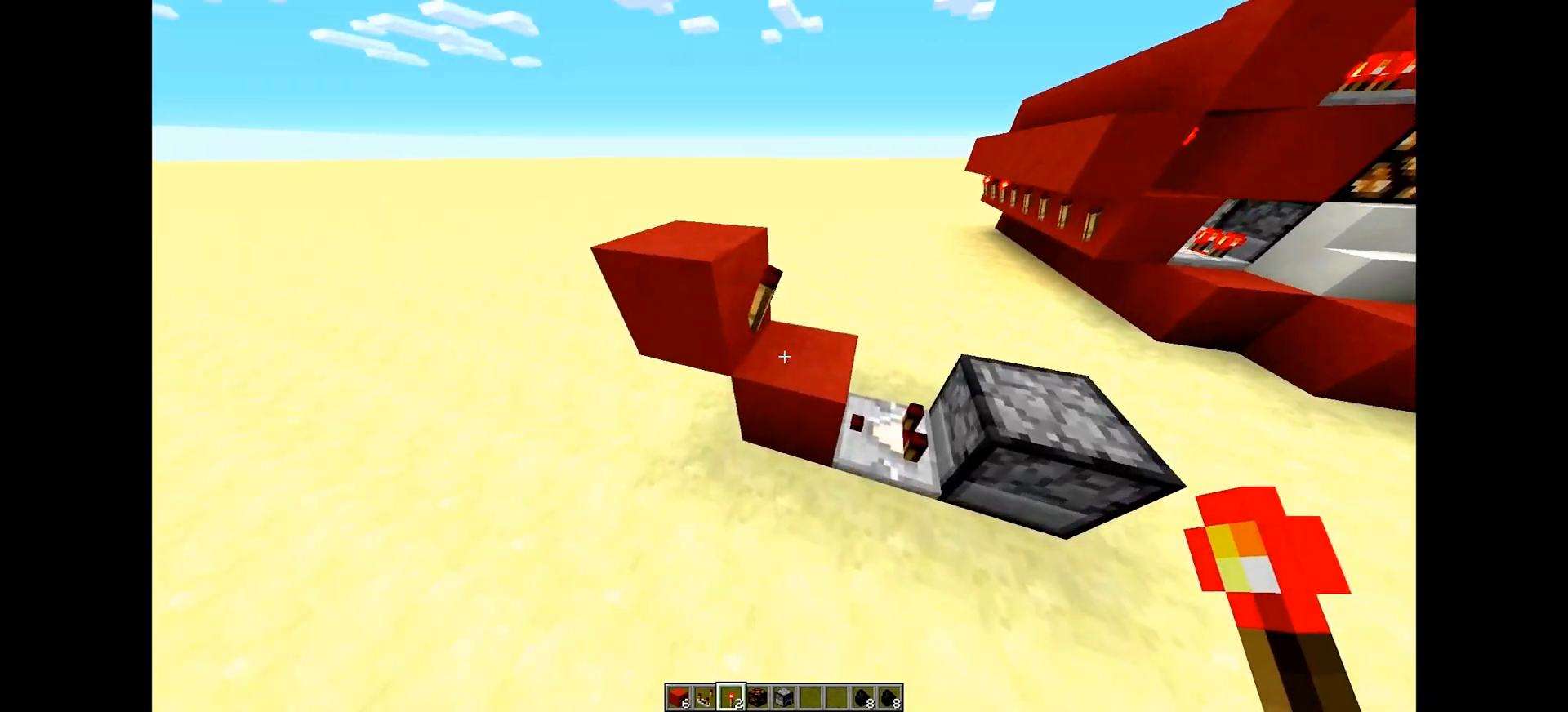
mouse_move(784, 356)
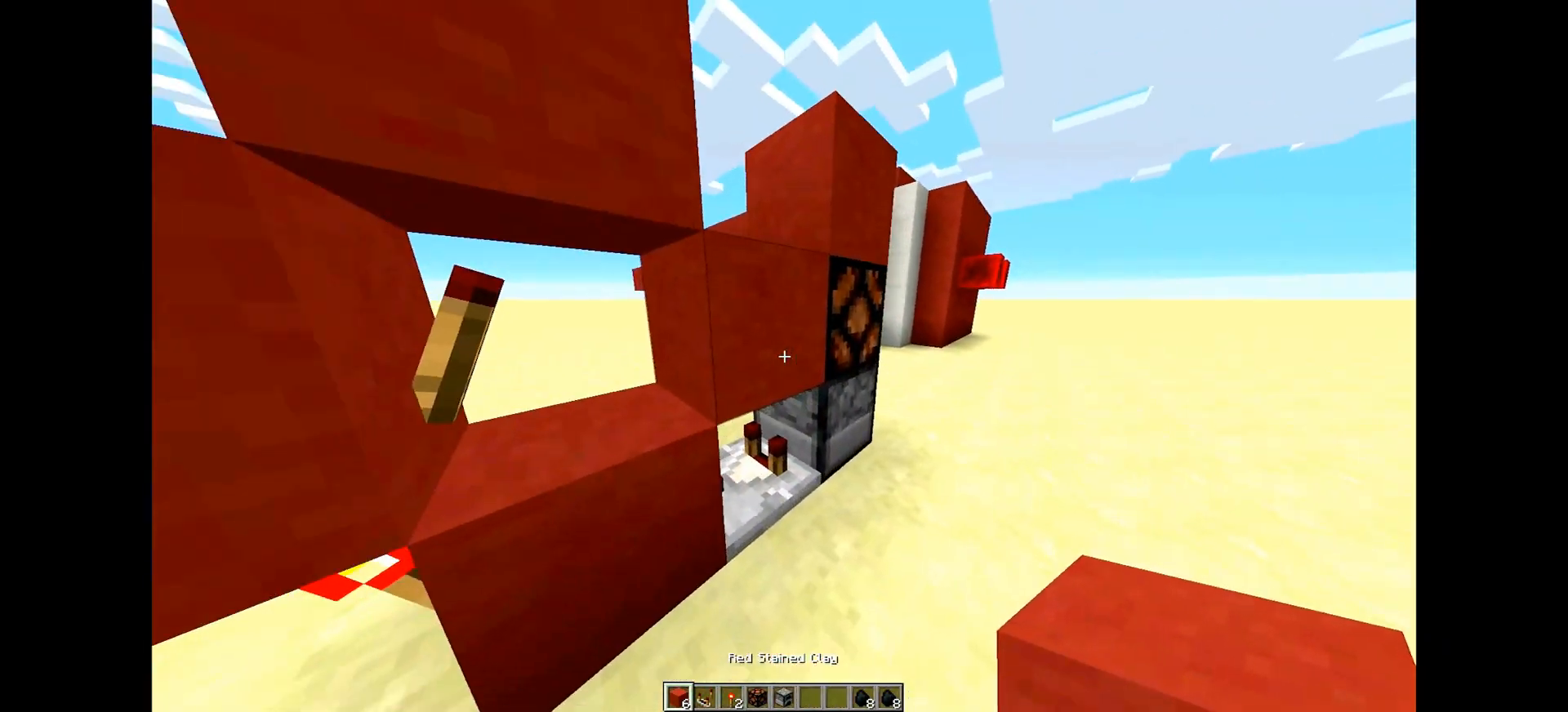
mouse_move(784, 358)
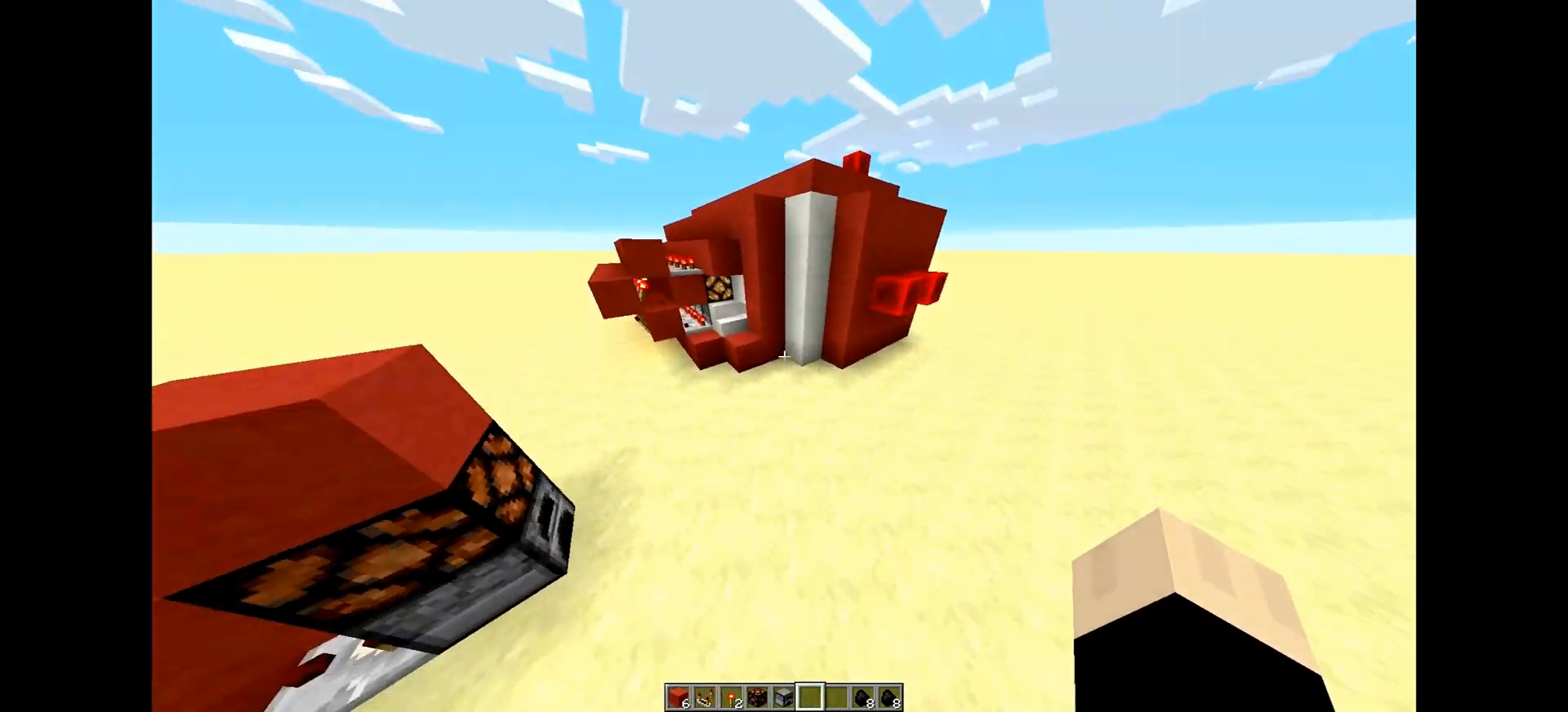
- Show the creative inventory's Building Blocks category to pick materials
key("e")
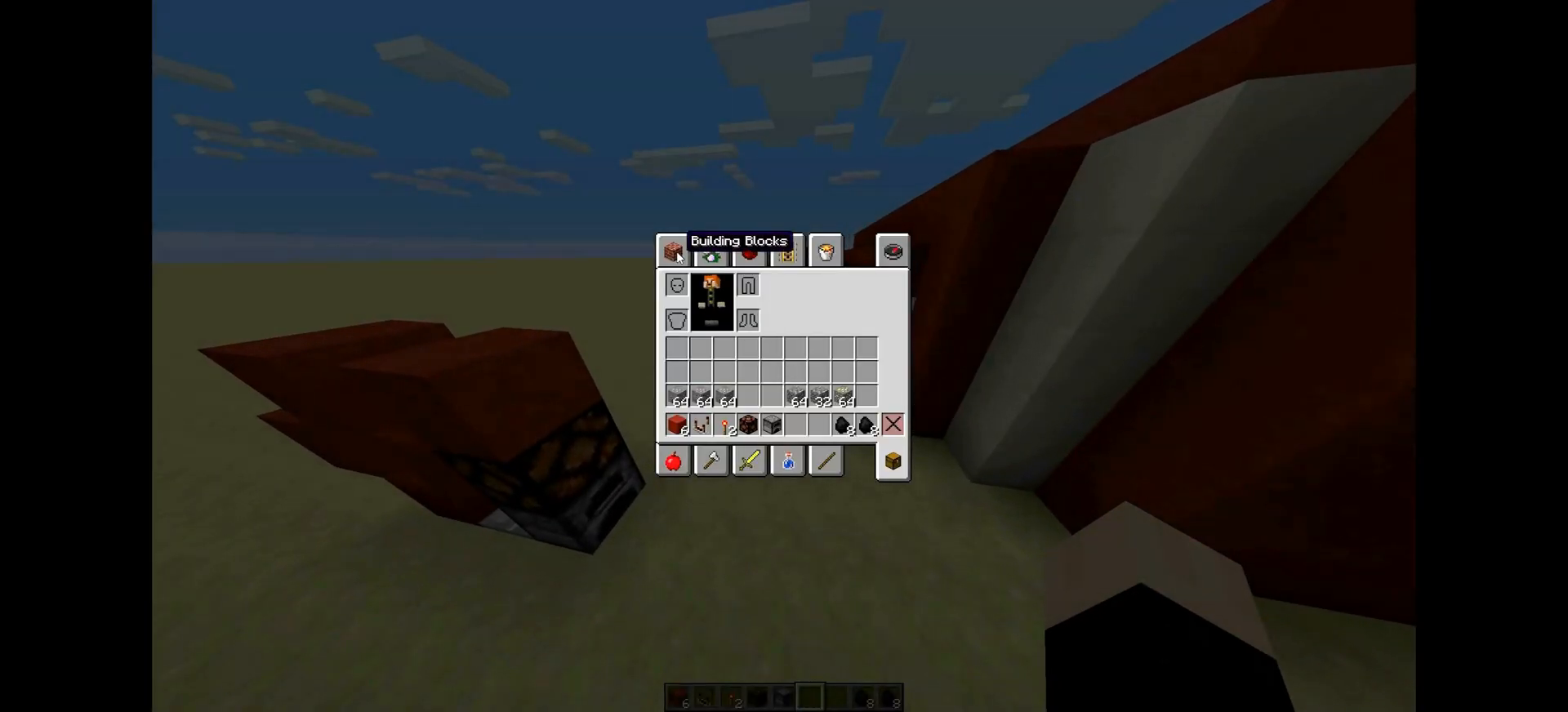
left_click(748, 252)
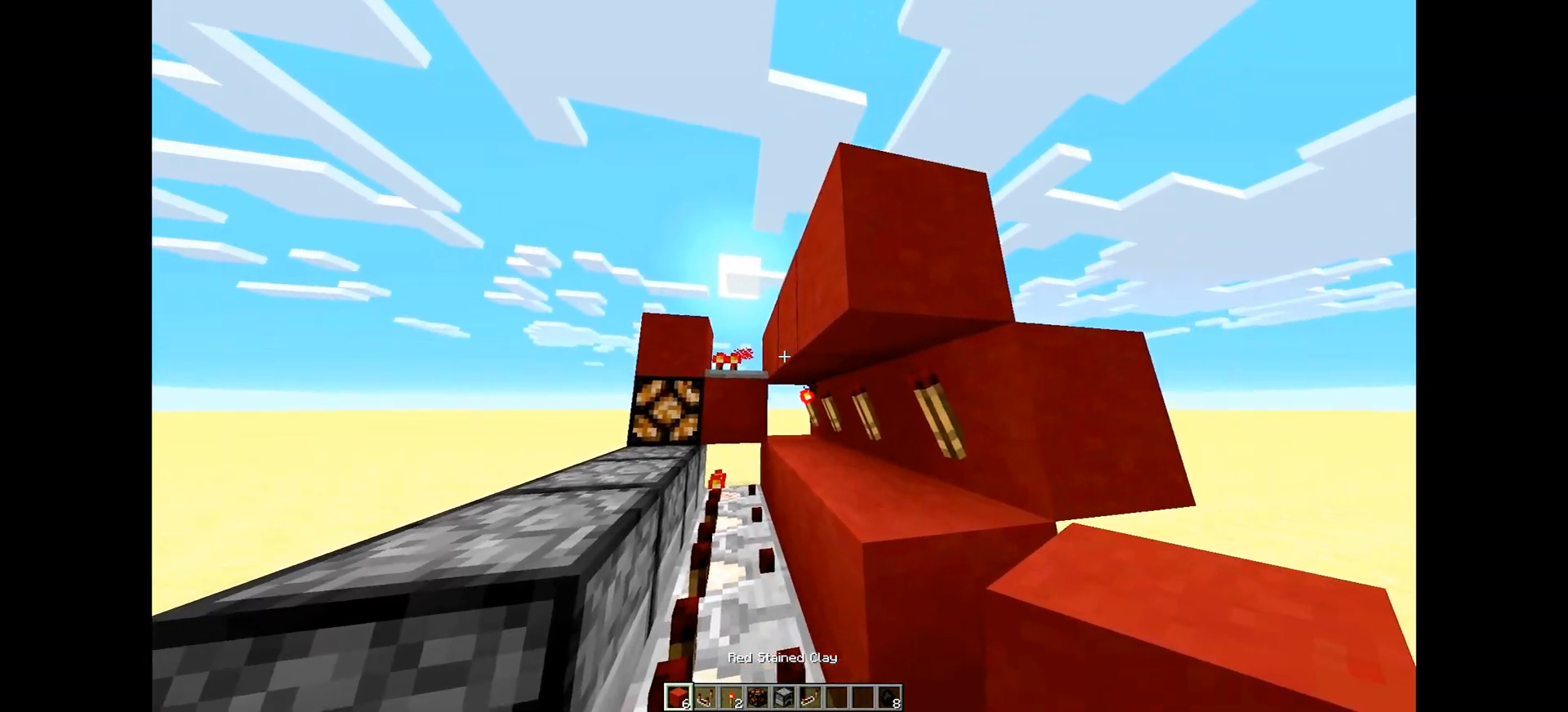
mouse_move(784, 356)
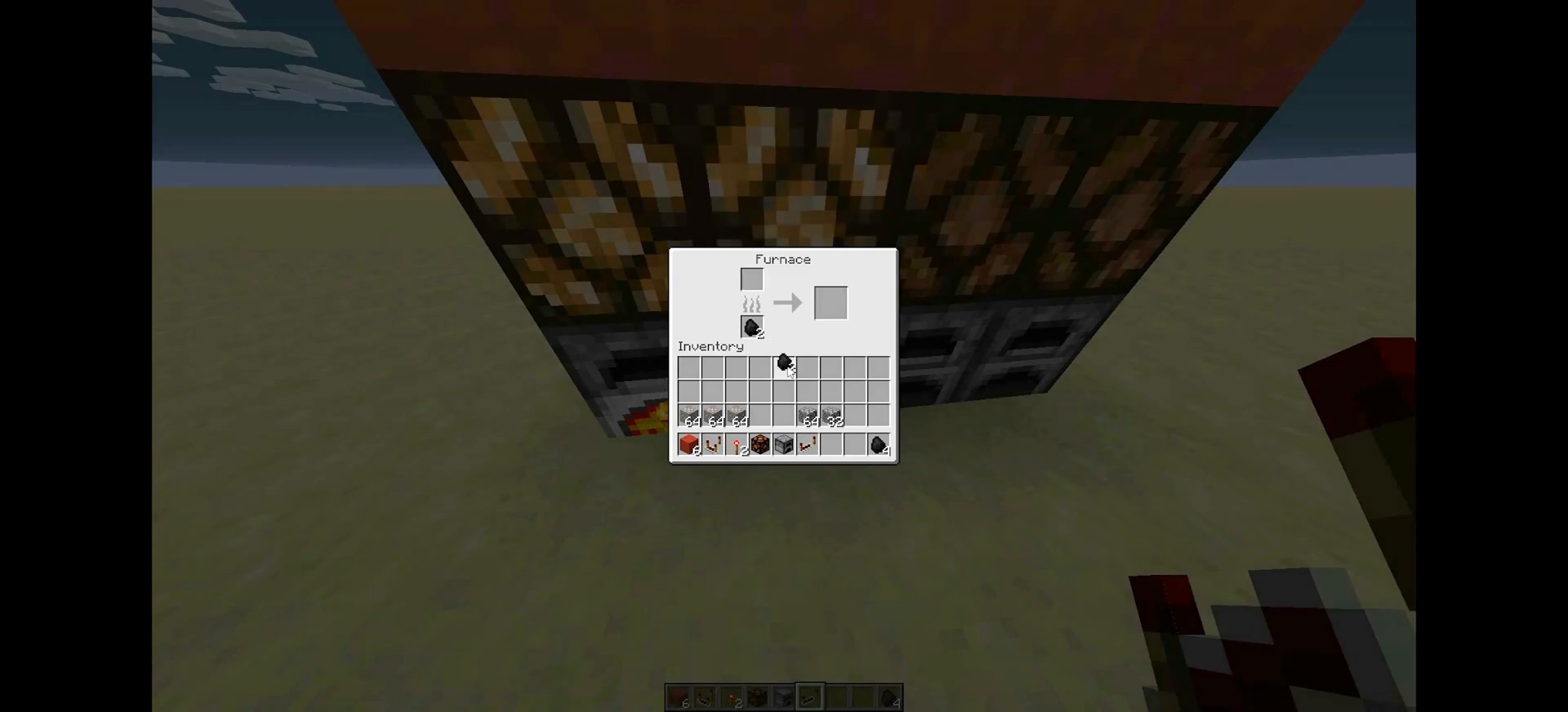
- Fuel the model's furnaces with coal so they burn and the lamps above glow
key("Escape")
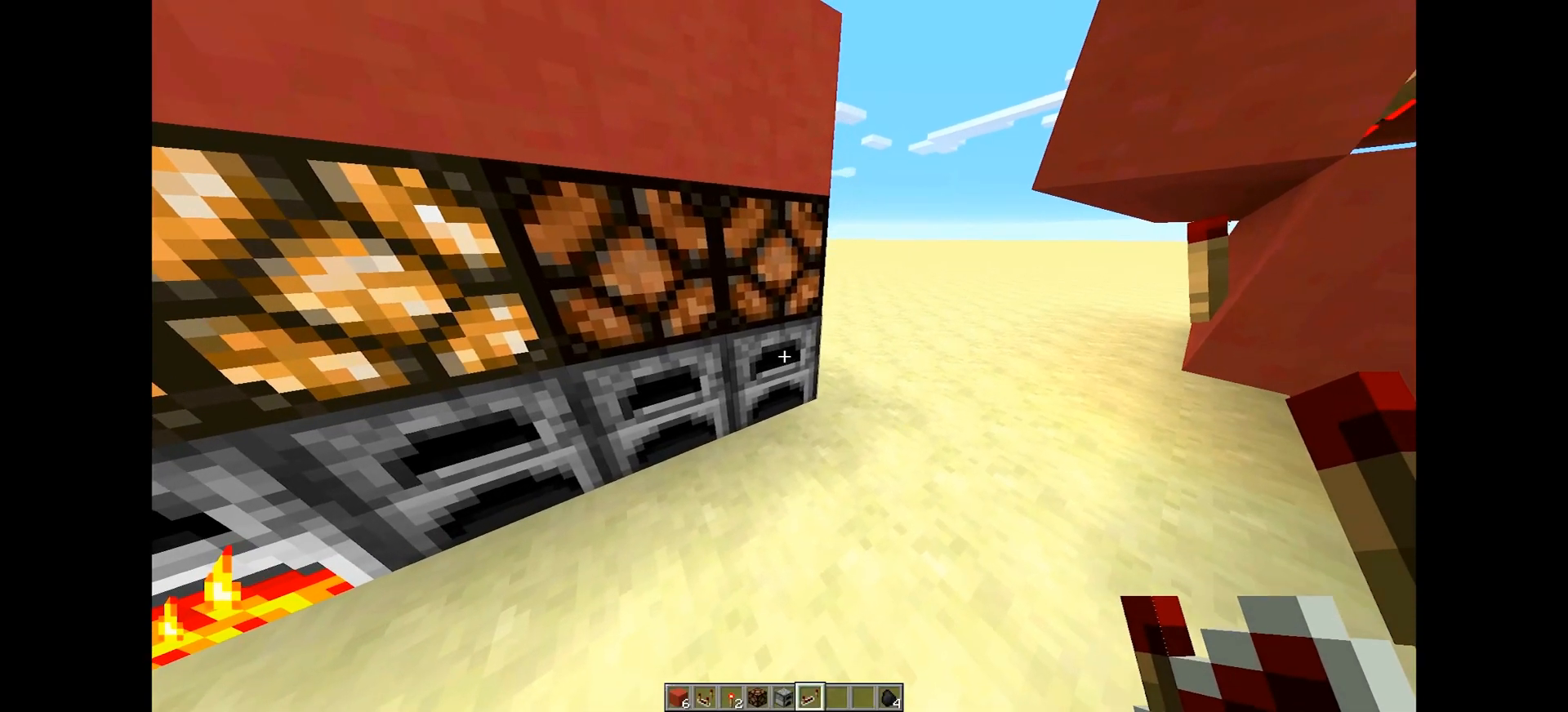
right_click(785, 358)
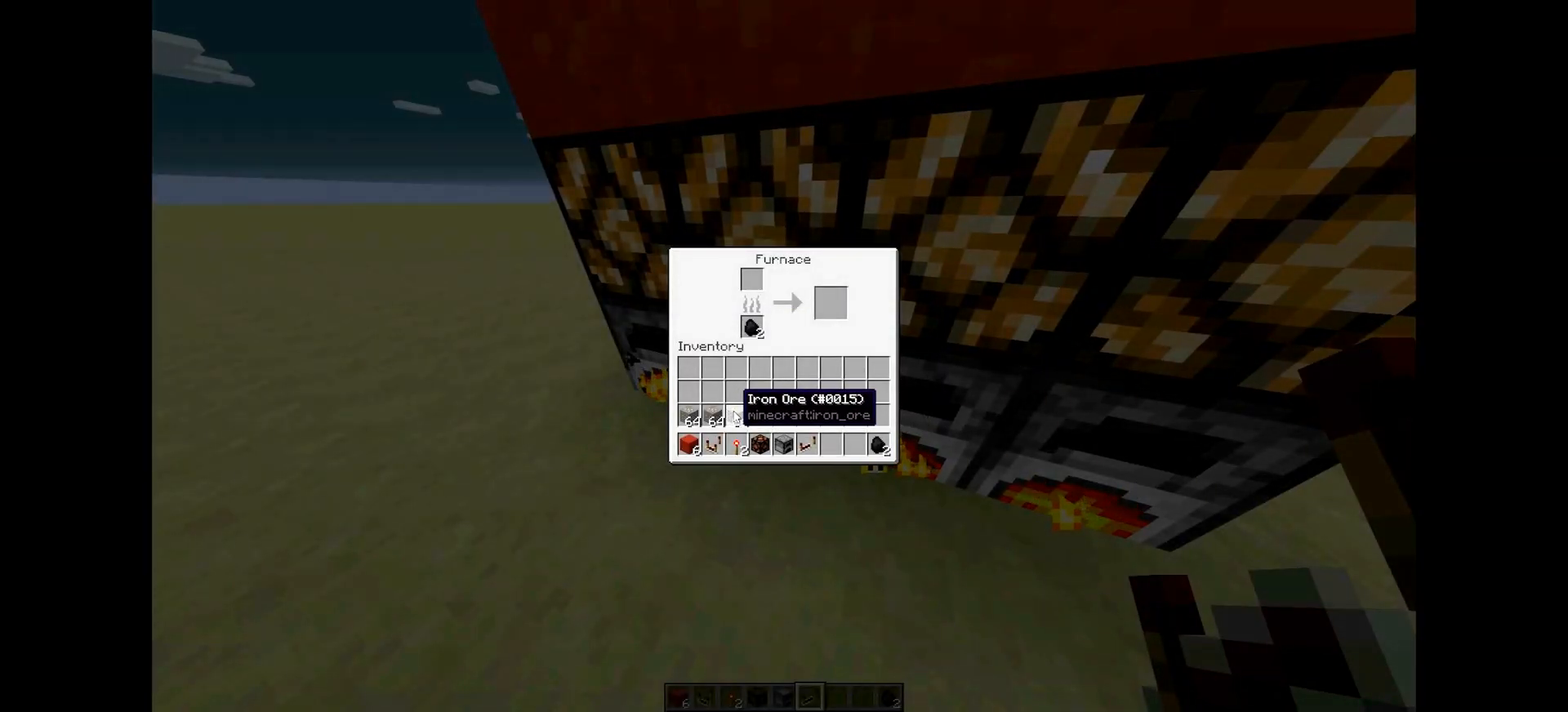
key("Escape")
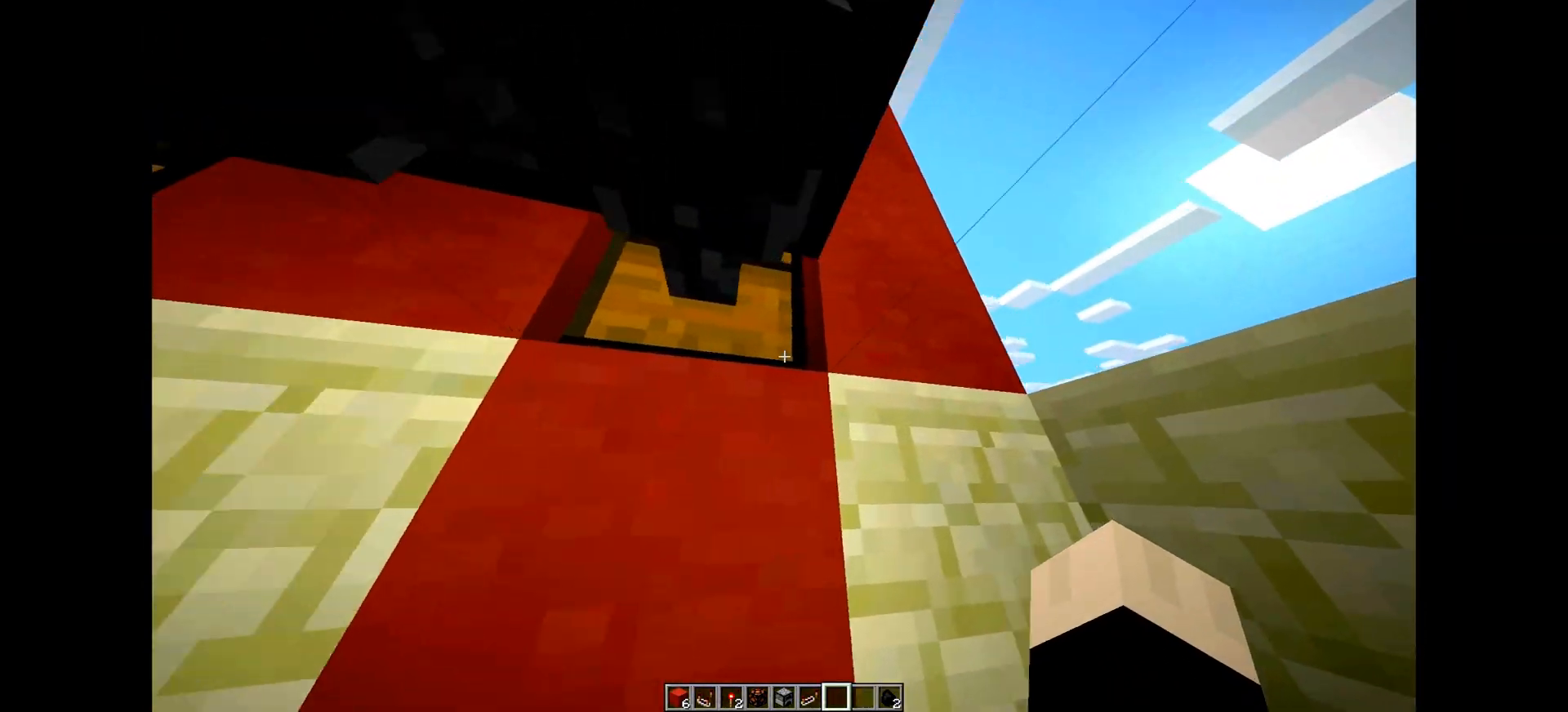
mouse_move(785, 356)
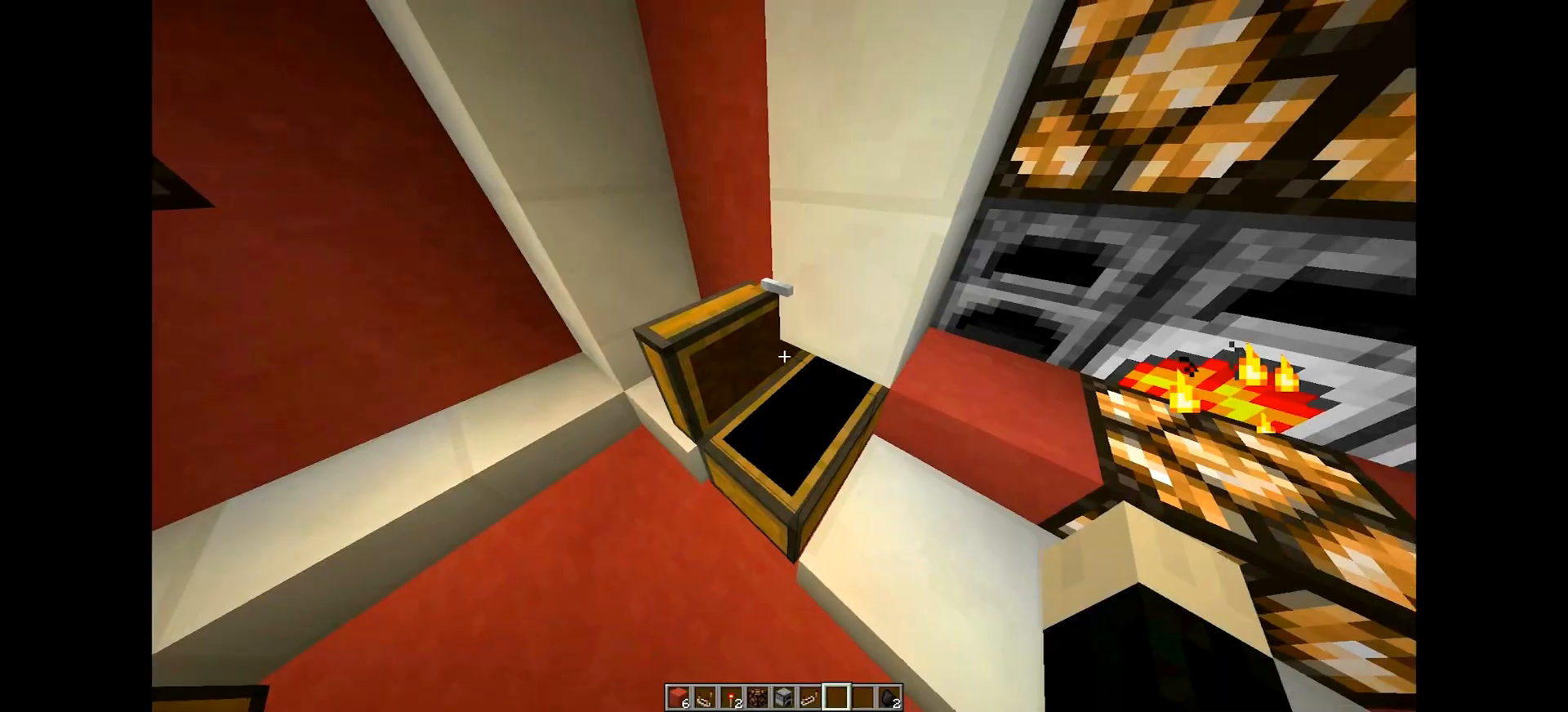
mouse_move(784, 356)
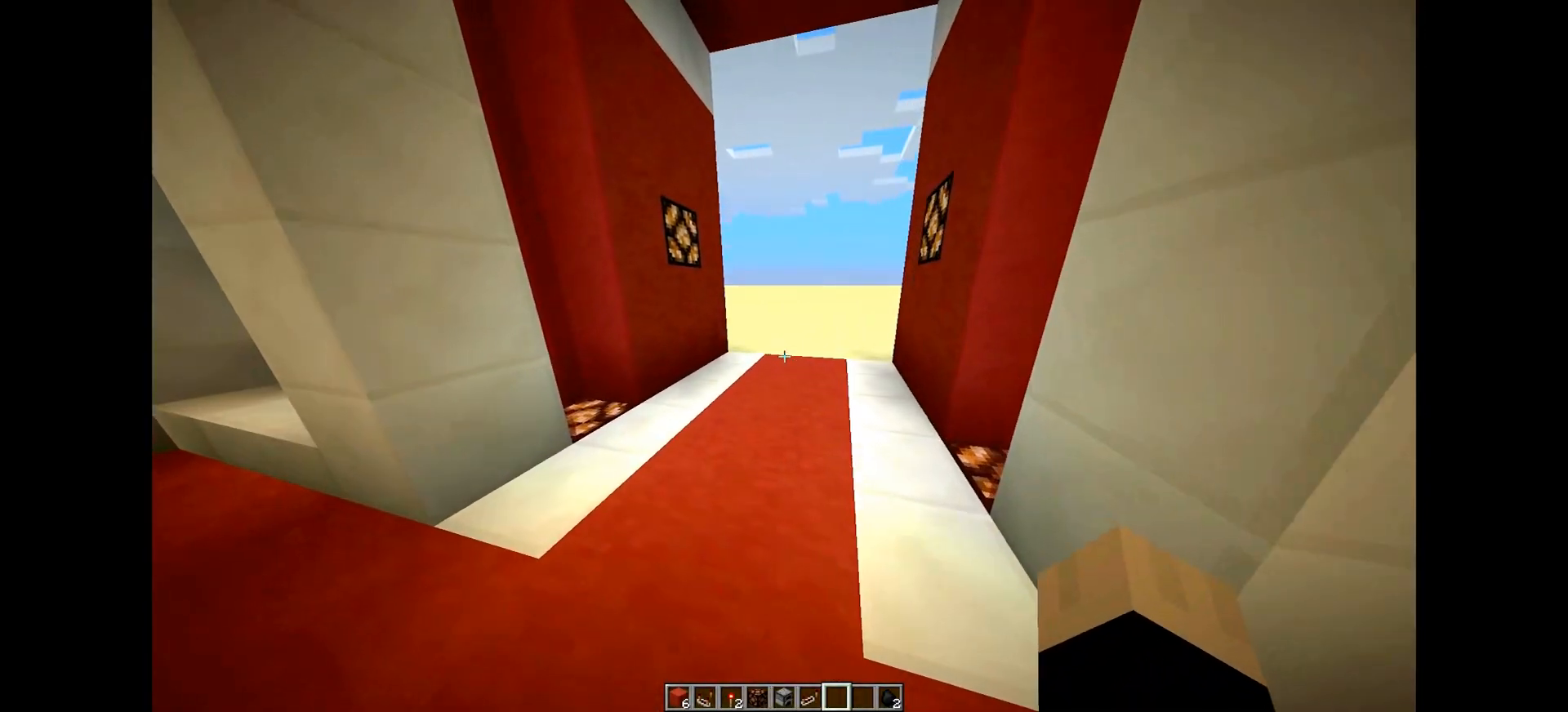